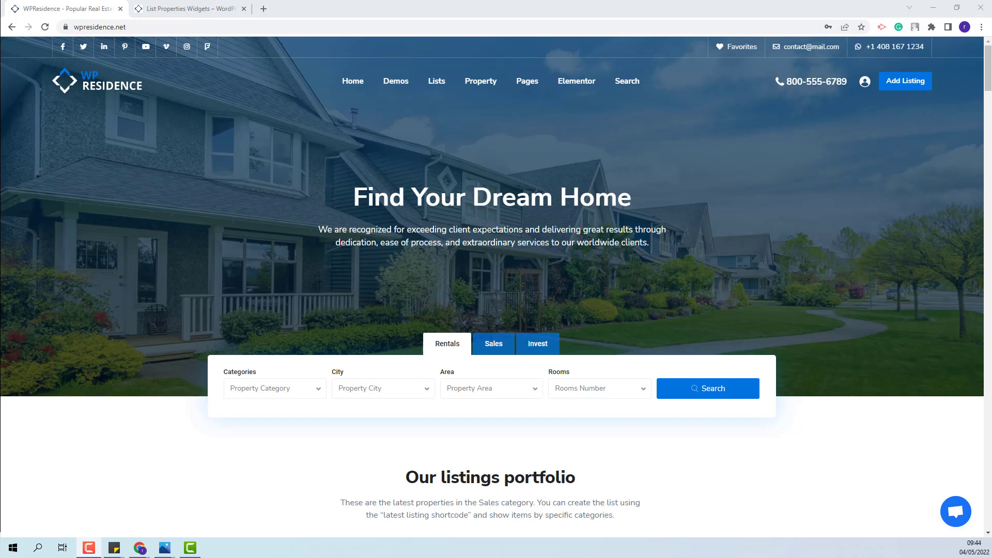
Review the Items List, Items List Slider and Properties List sections on the demo page
left_click(187, 9)
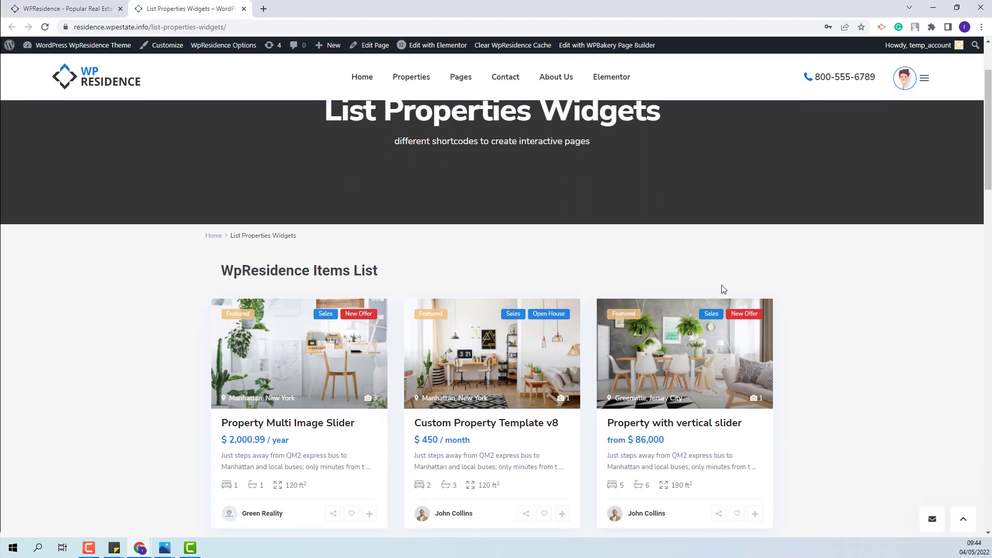
scroll("down", 3)
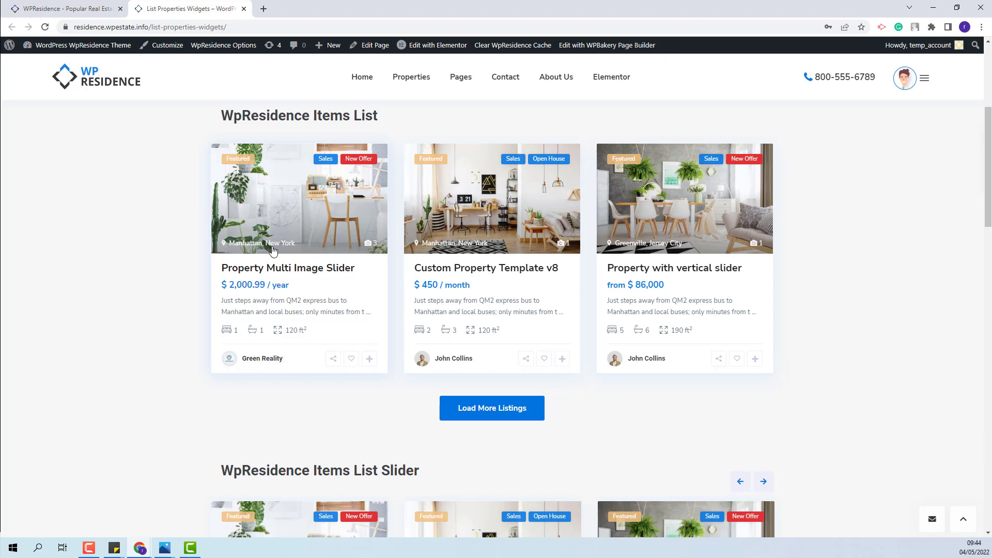
scroll("down", 3)
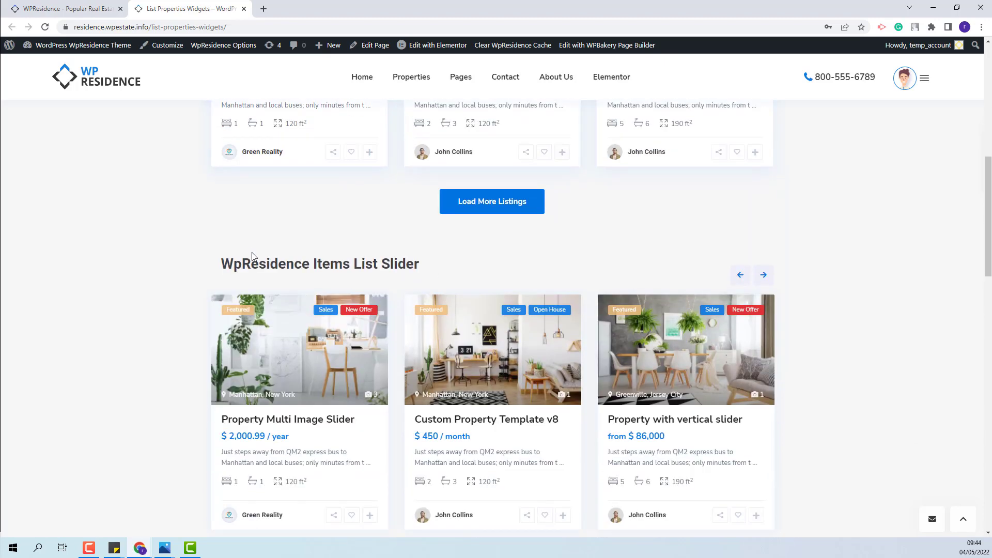
mouse_move(435, 277)
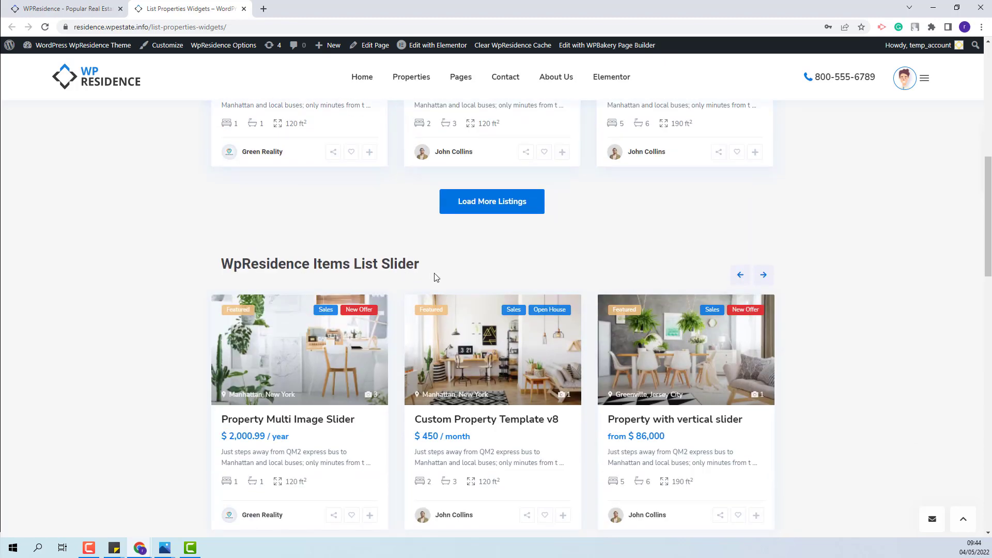
scroll("down", 3)
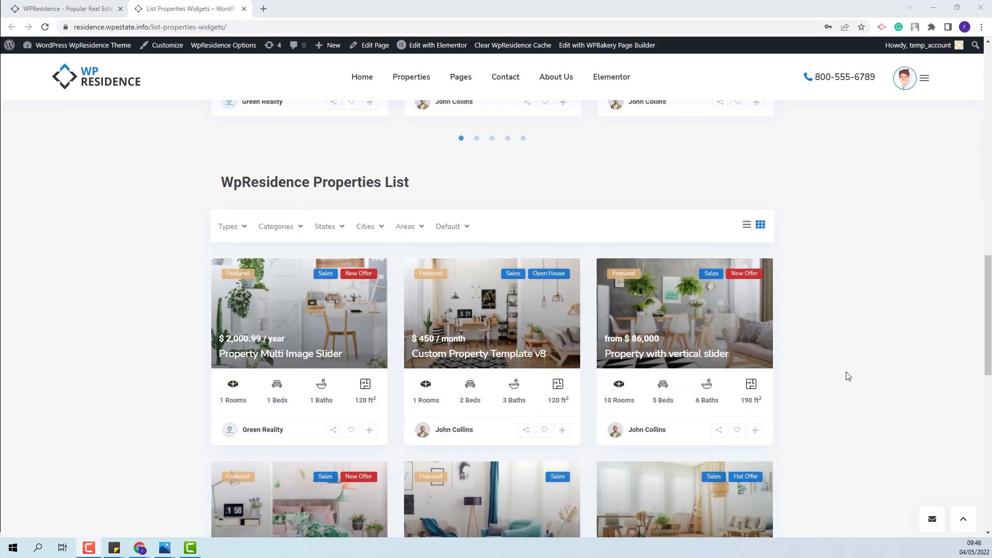
scroll("down", 3)
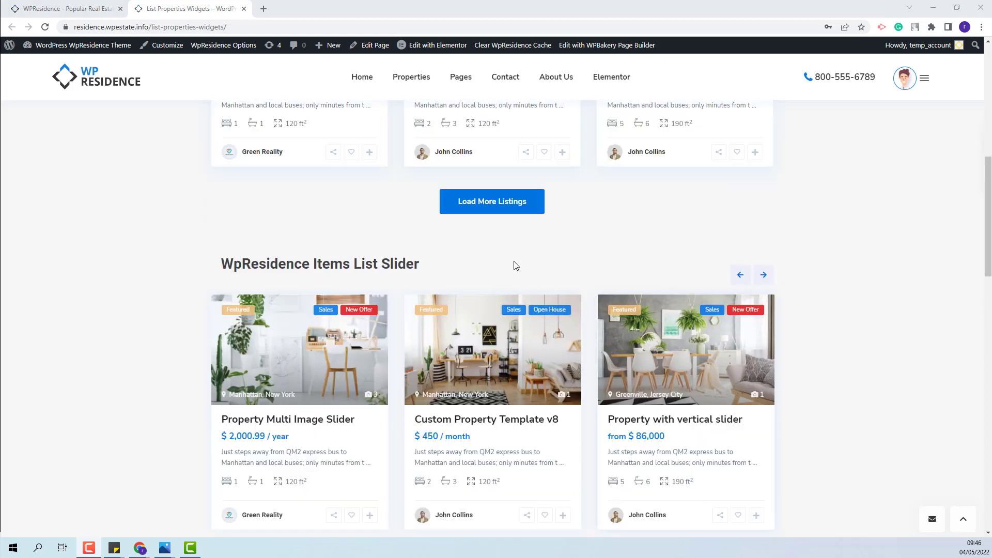
Edit the page with Elementor and select the WpResidence Items List widget's content settings
left_click(437, 44)
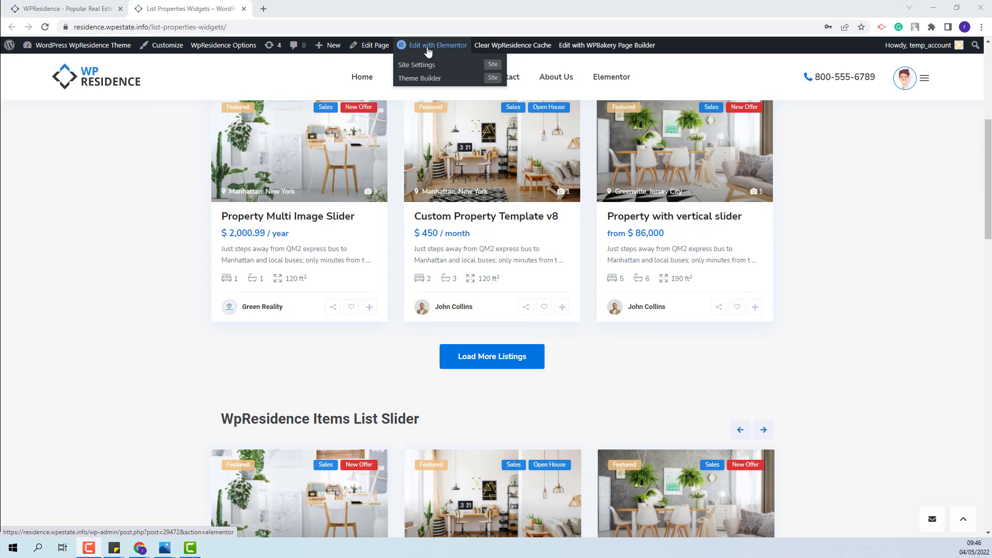
left_click(437, 44)
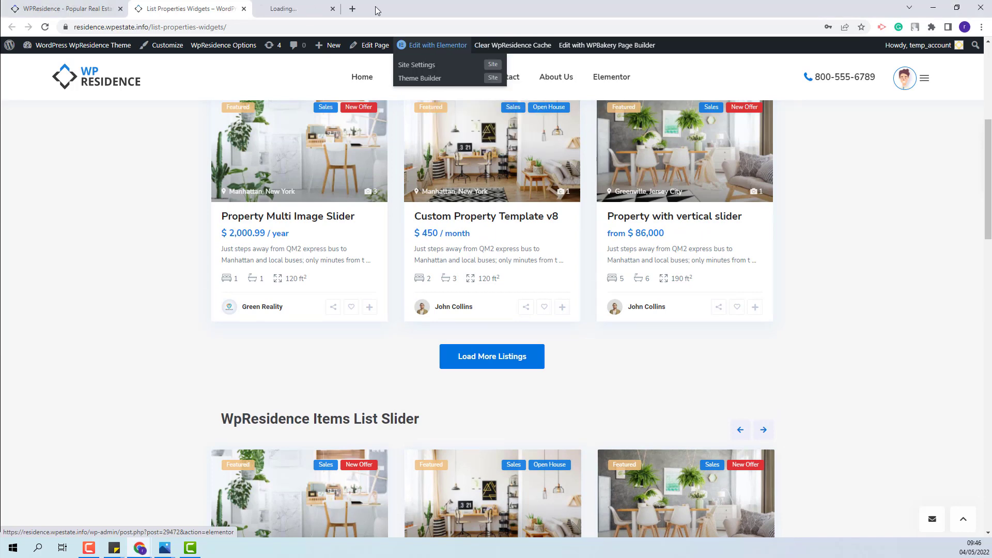
left_click(432, 44)
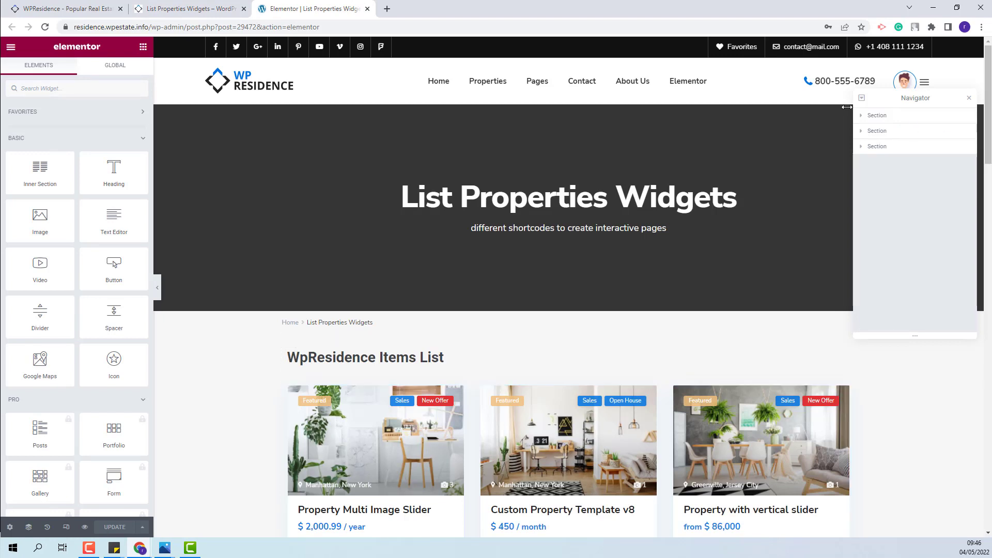
left_click(892, 130)
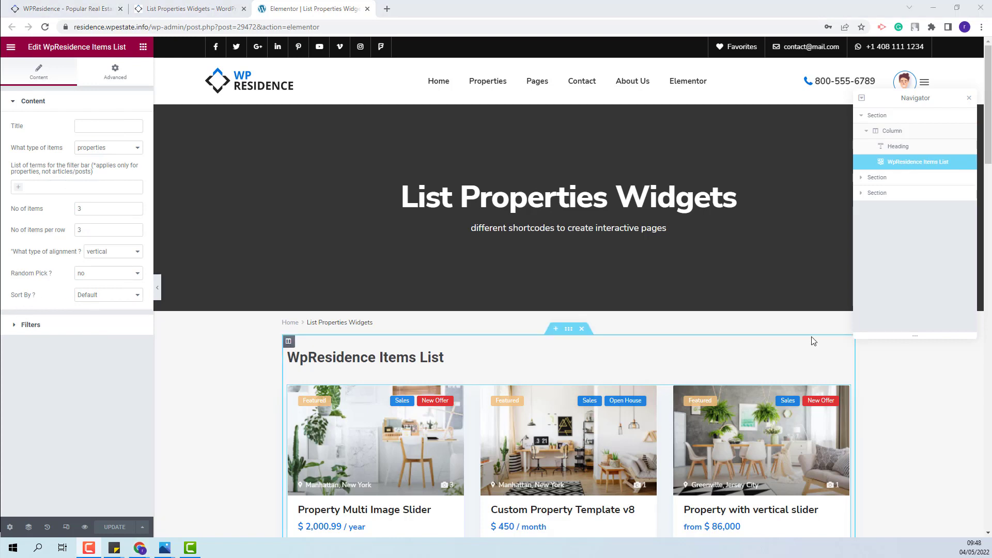
Set the Items List widget's Sort By to Price High to Low, starting with the $770,000 property
scroll("down", 3)
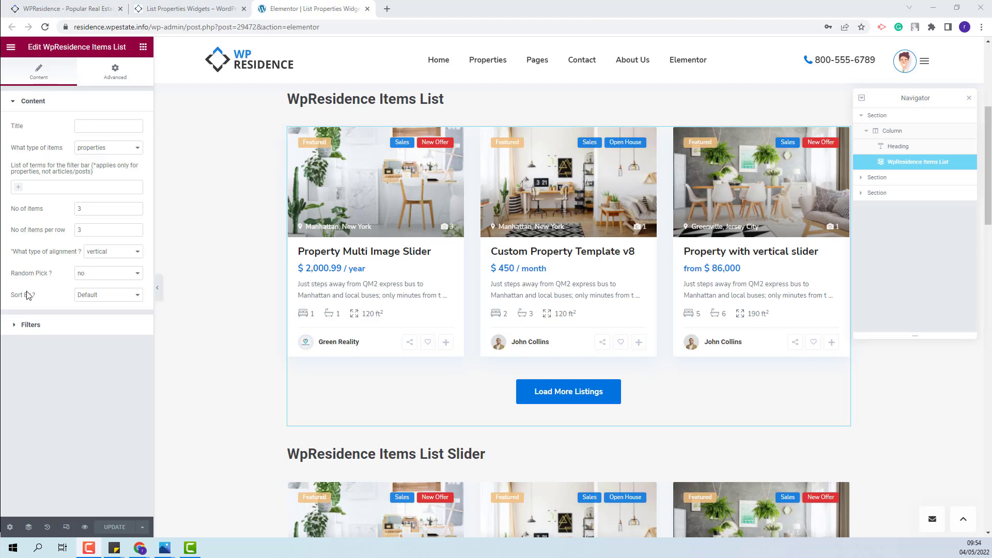
left_click(108, 294)
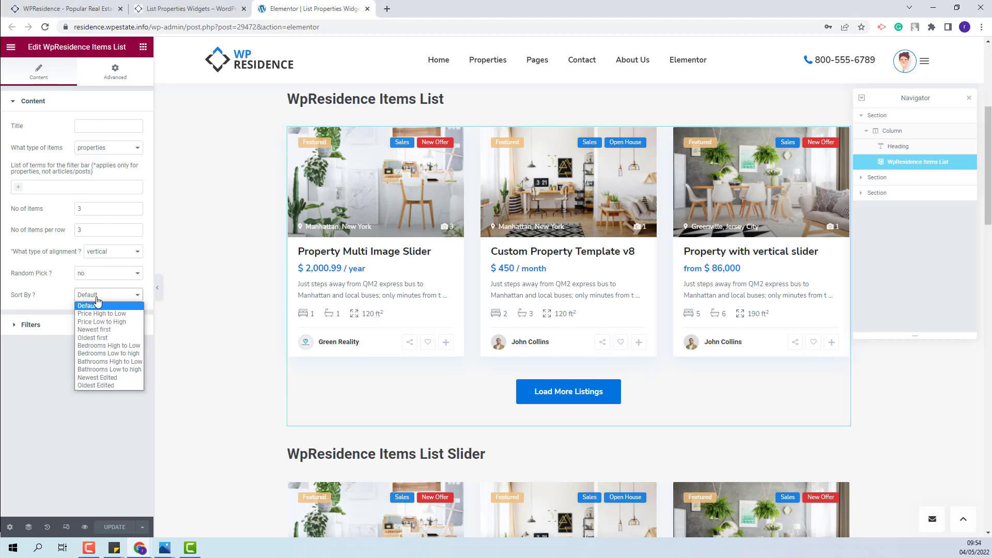
mouse_move(101, 313)
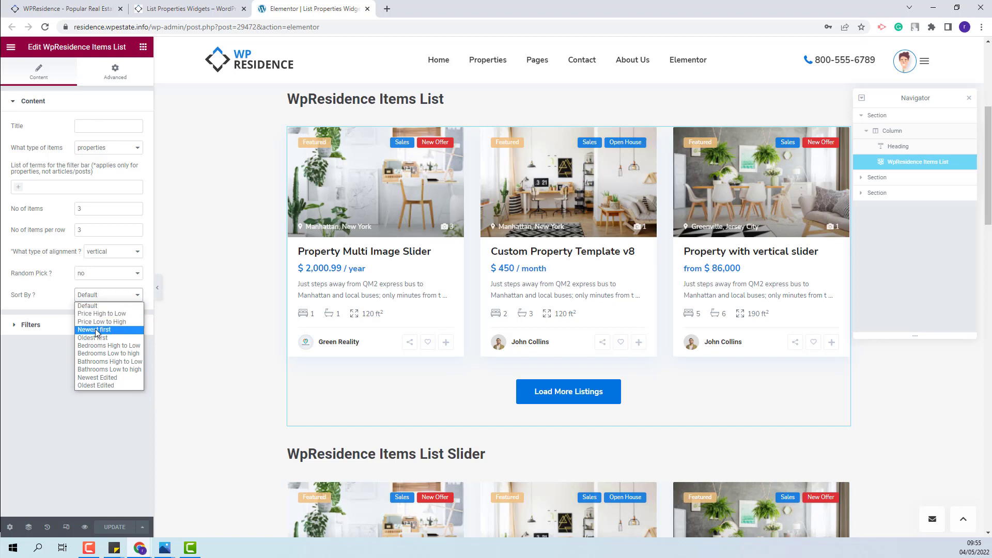
mouse_move(93, 336)
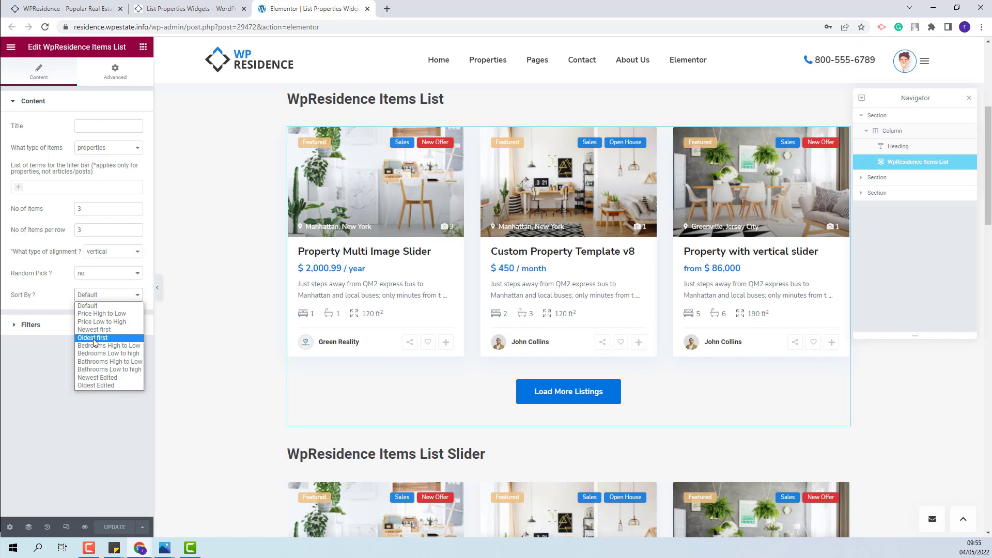
mouse_move(107, 345)
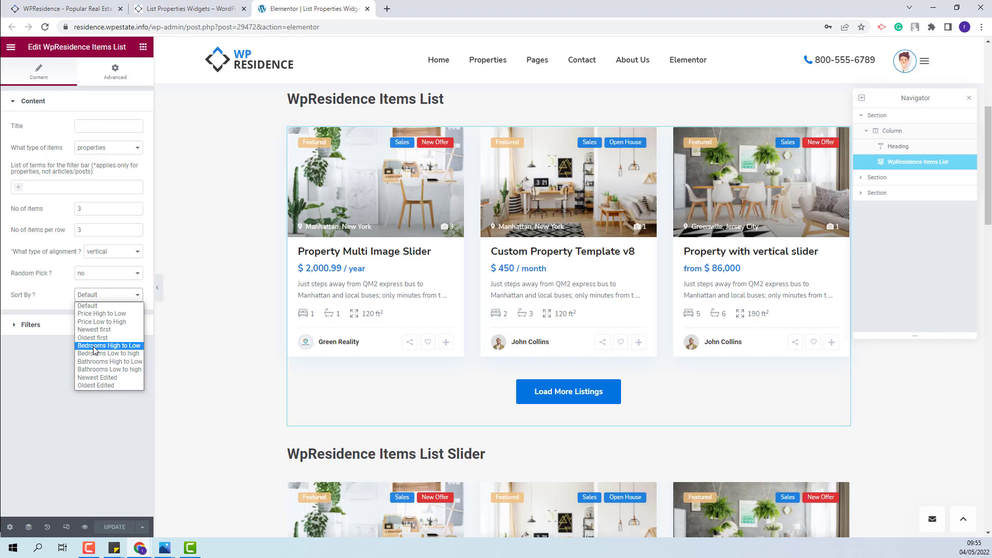
mouse_move(98, 370)
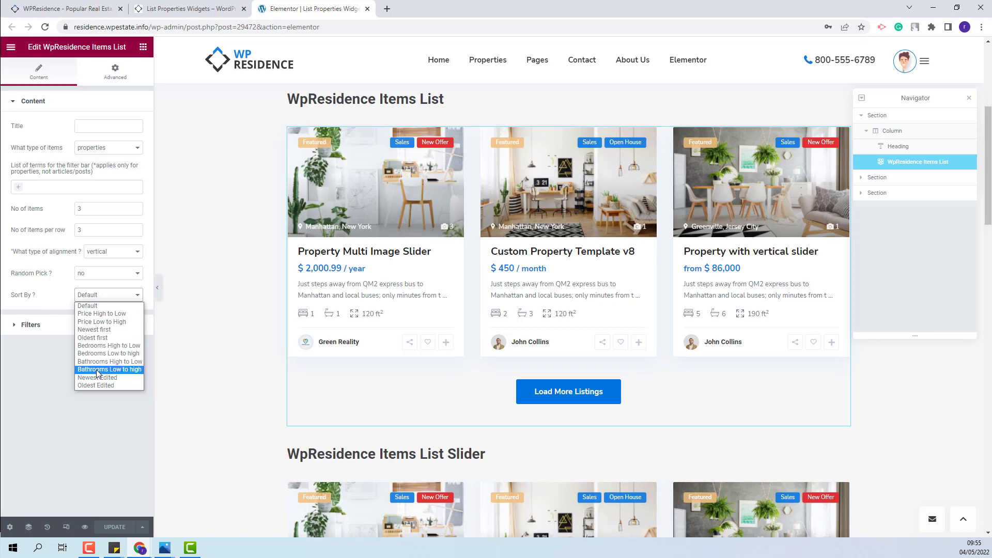
mouse_move(97, 377)
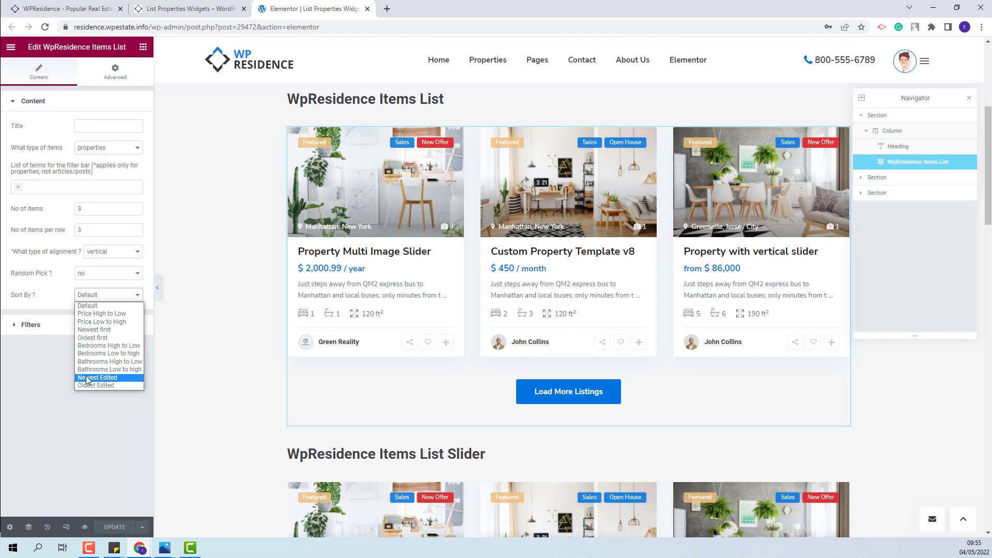
mouse_move(95, 386)
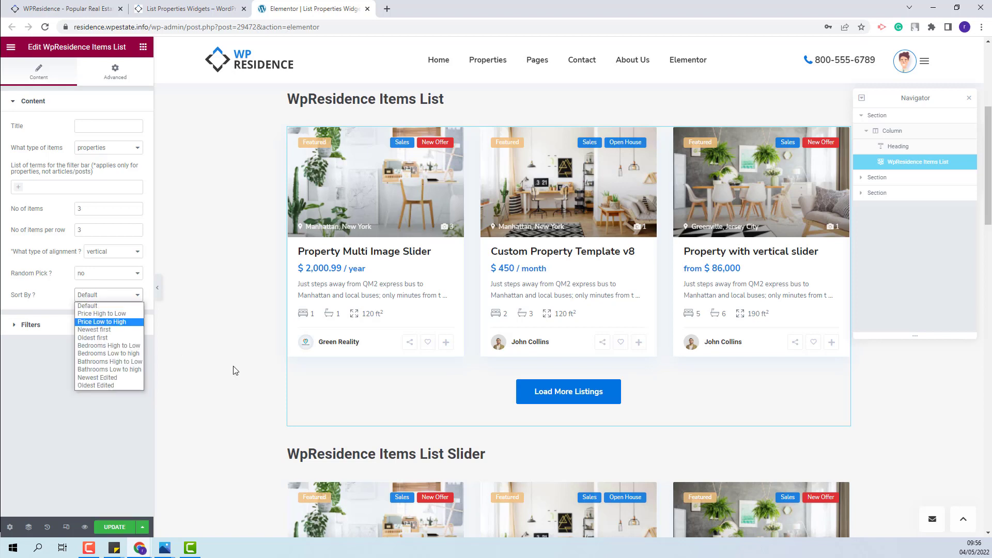
mouse_move(101, 314)
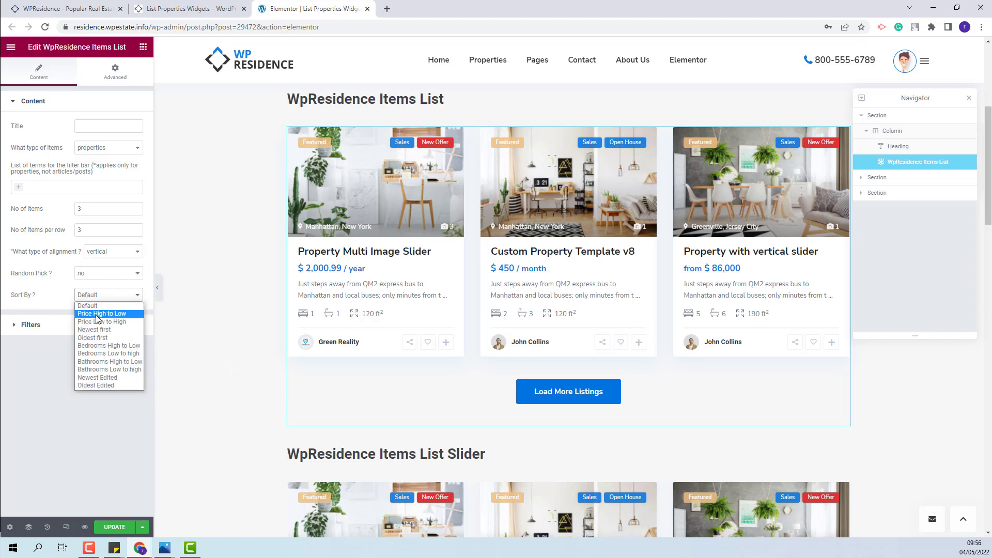
left_click(102, 314)
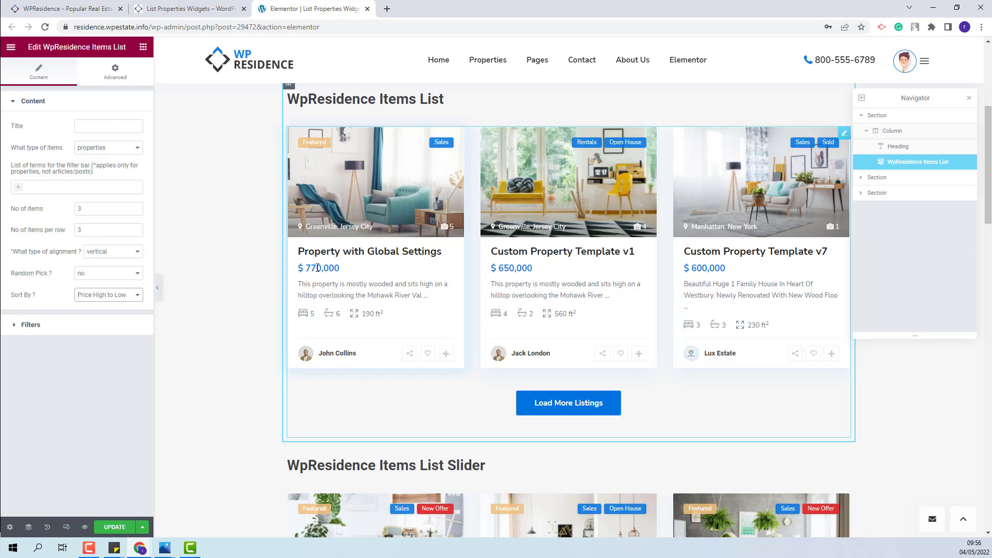
scroll("down", 3)
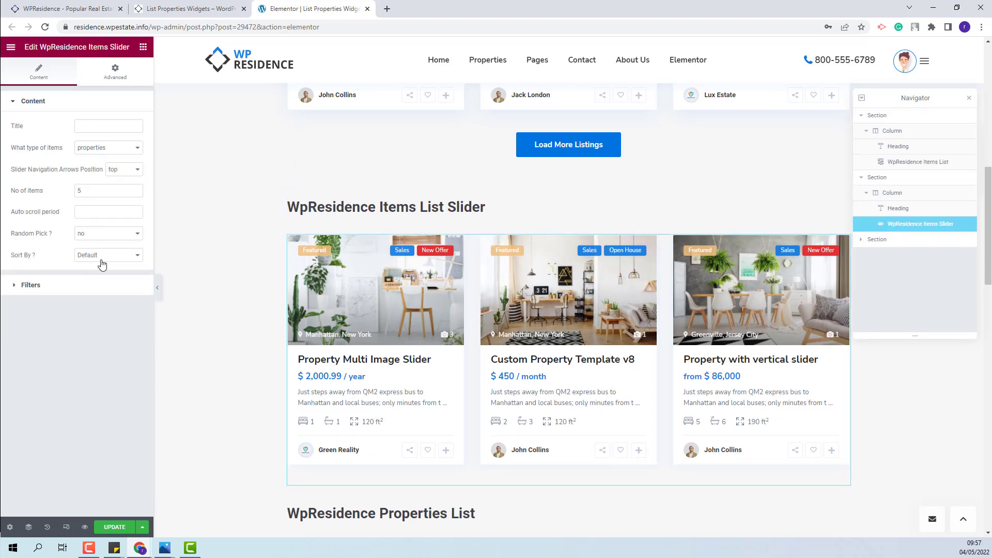
Set the Items List Slider widget's Sort By to Price Low to High
left_click(107, 255)
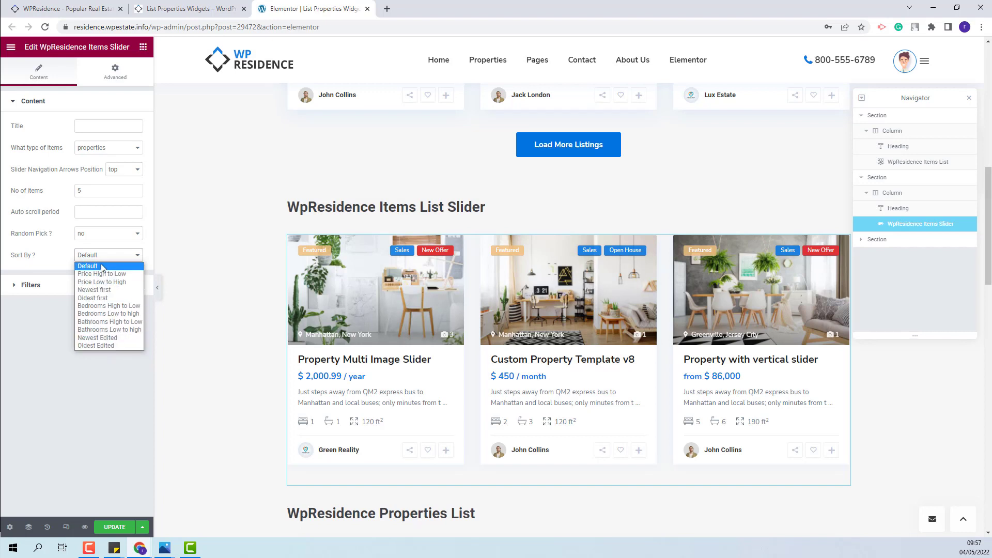
mouse_move(102, 281)
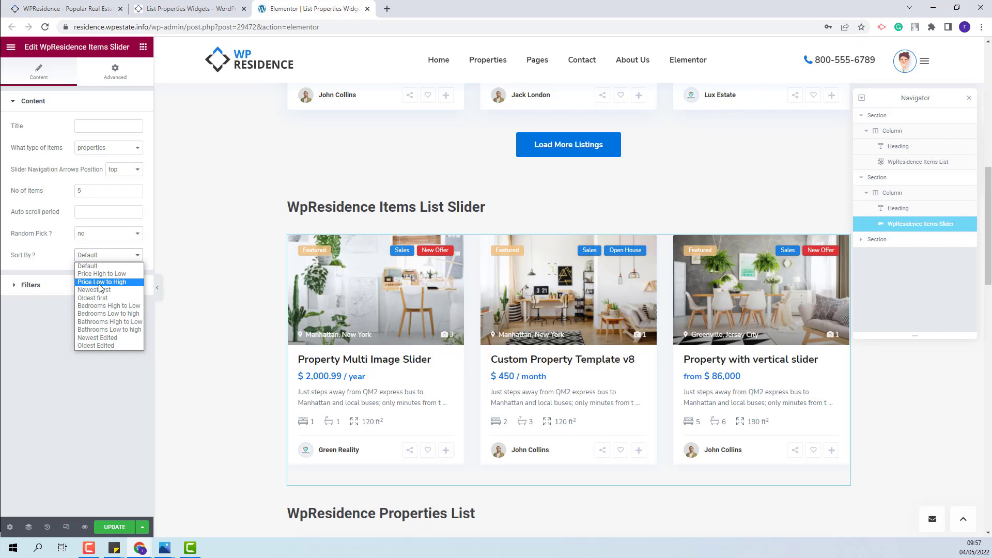
left_click(101, 281)
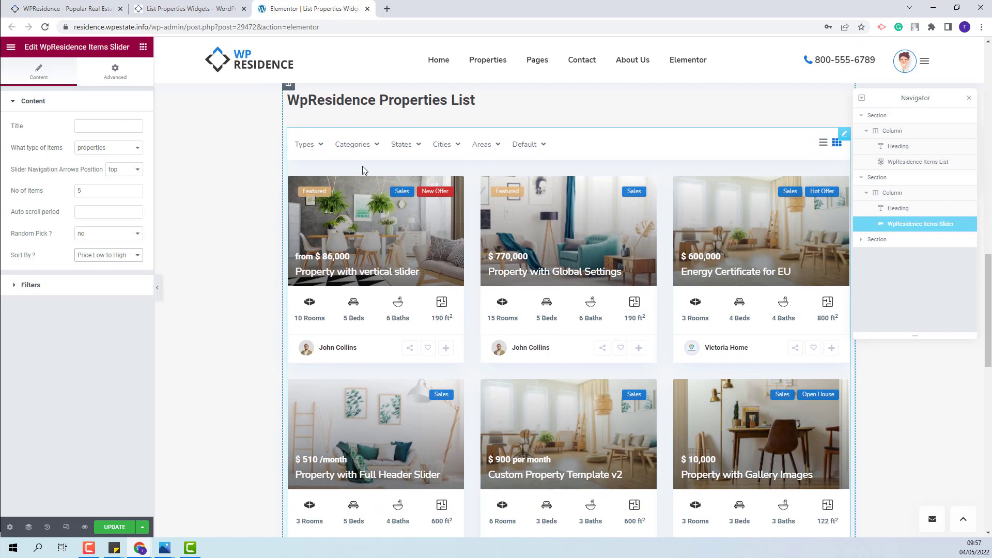
Change the Properties List widget's Sort By from Bathrooms High to Low to Oldest first
left_click(924, 286)
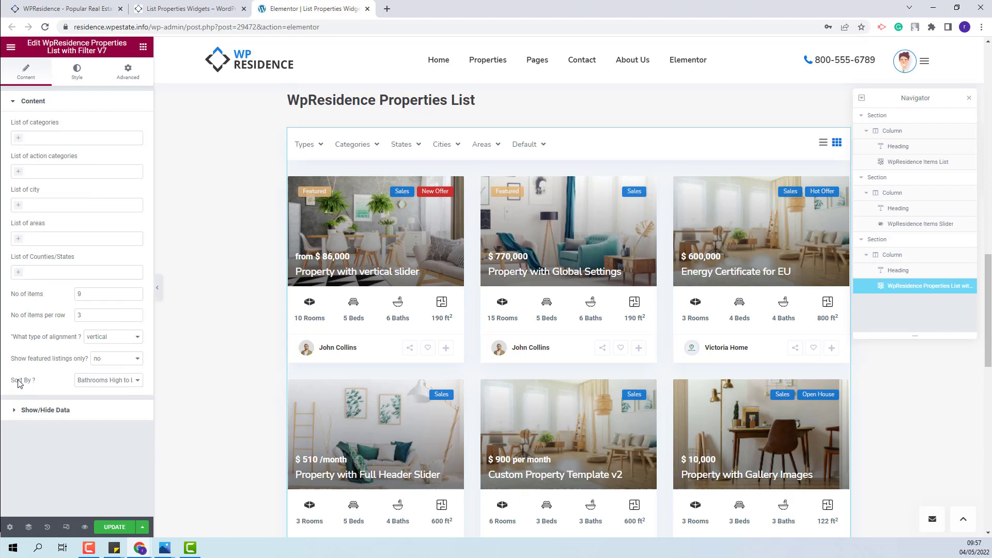
left_click(107, 379)
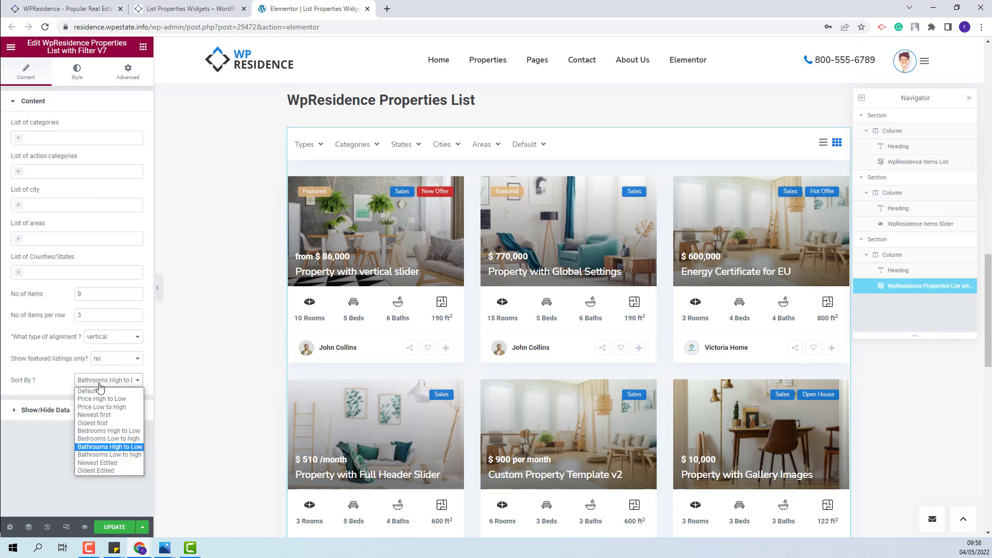
mouse_move(97, 462)
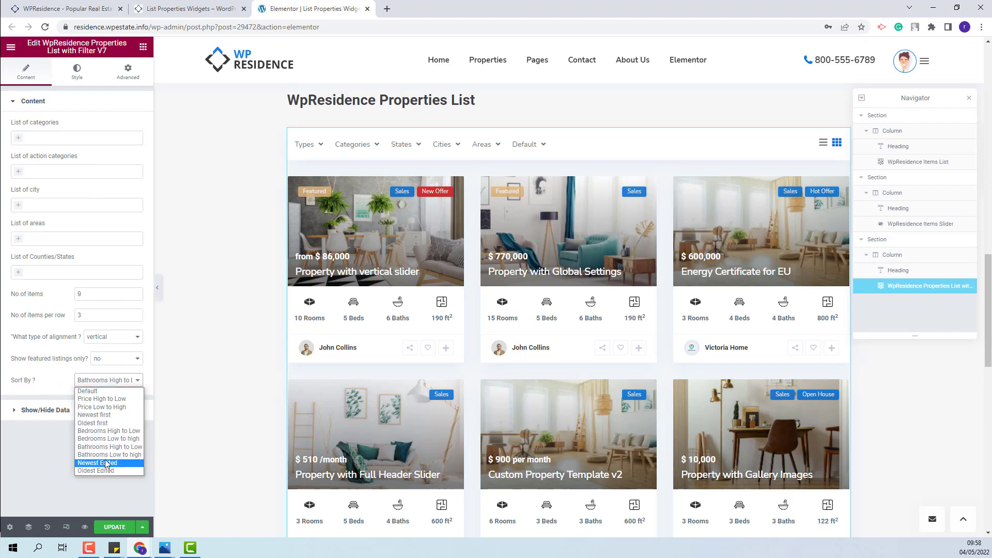
left_click(92, 421)
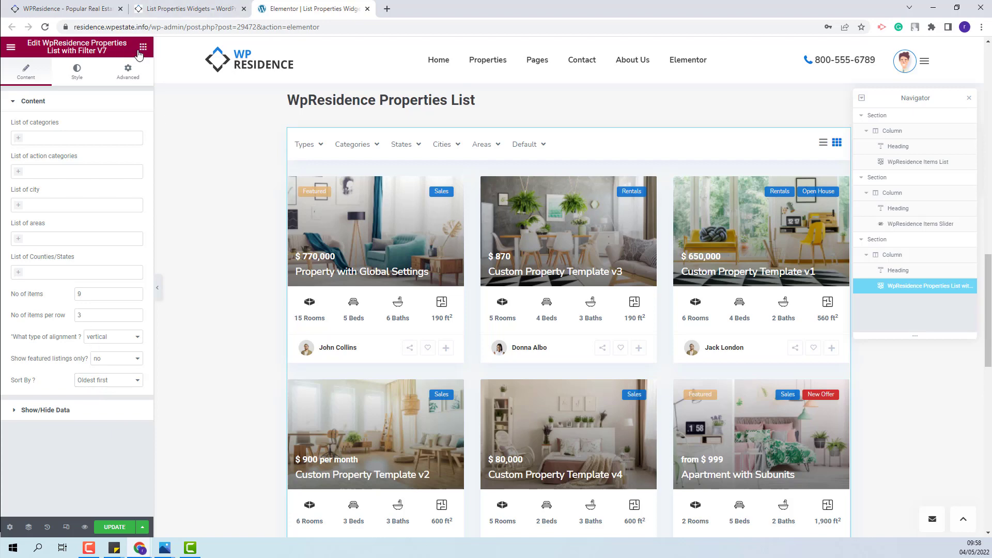
Browse the WpResidence widgets in the panel, then switch to the WP Residence home page
left_click(143, 47)
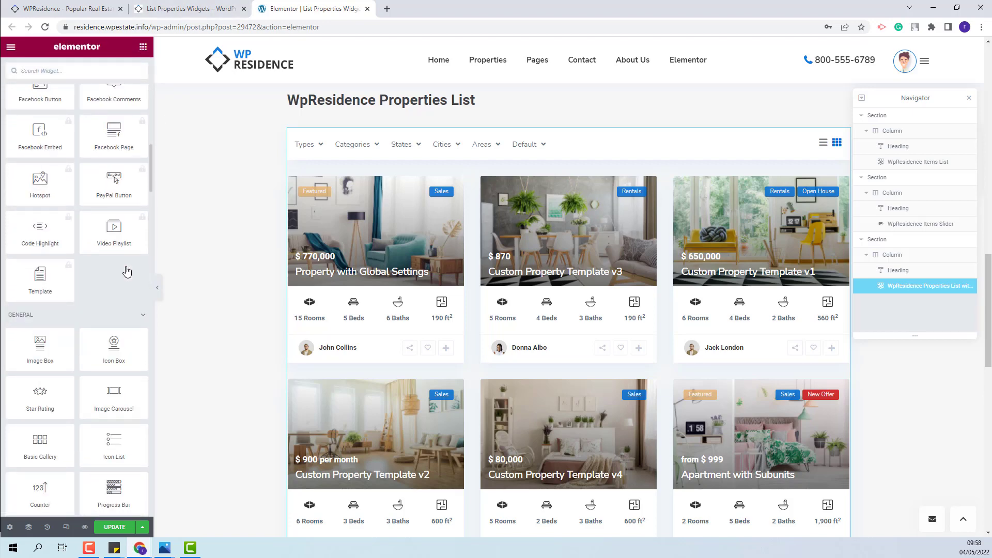
scroll("down", 3)
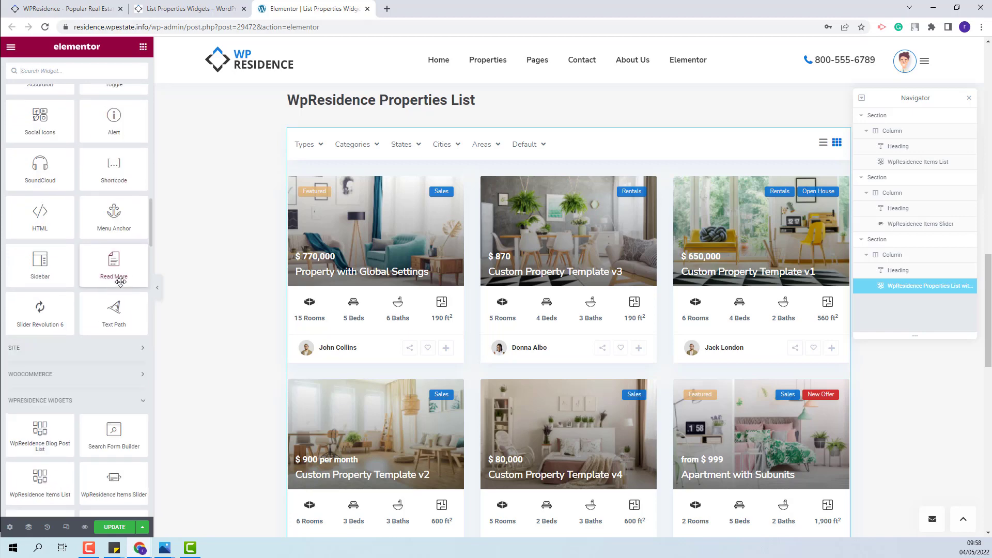
scroll("down", 3)
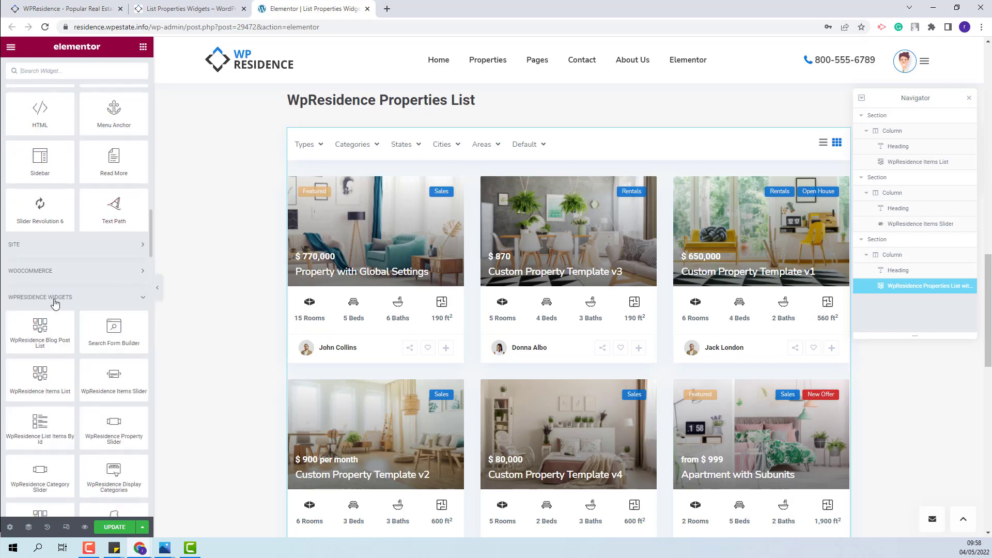
scroll("down", 3)
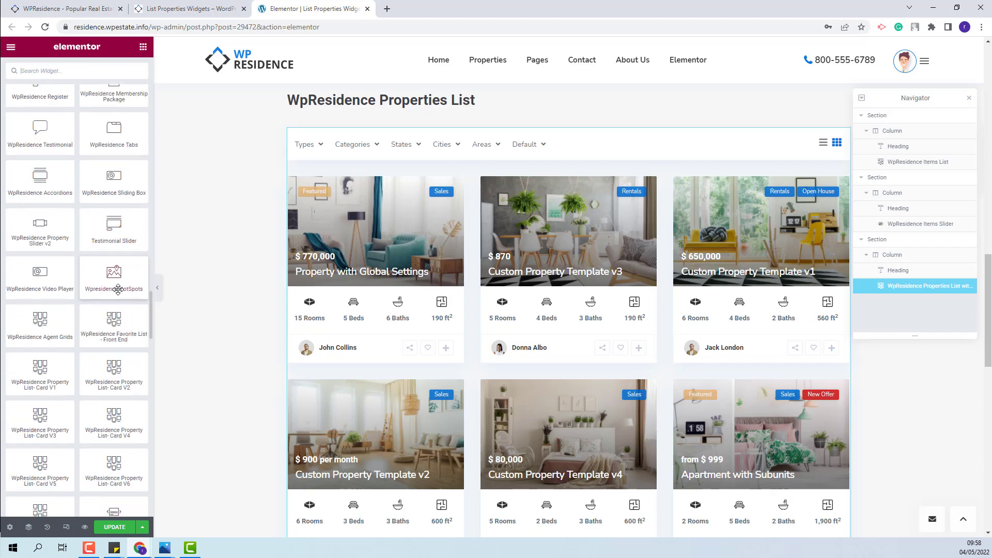
scroll("down", 3)
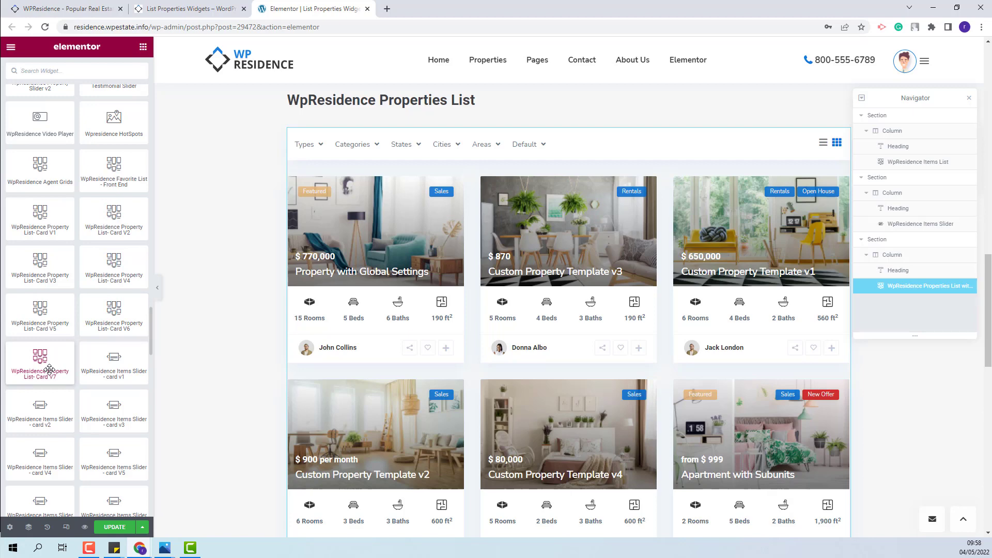
left_click(63, 8)
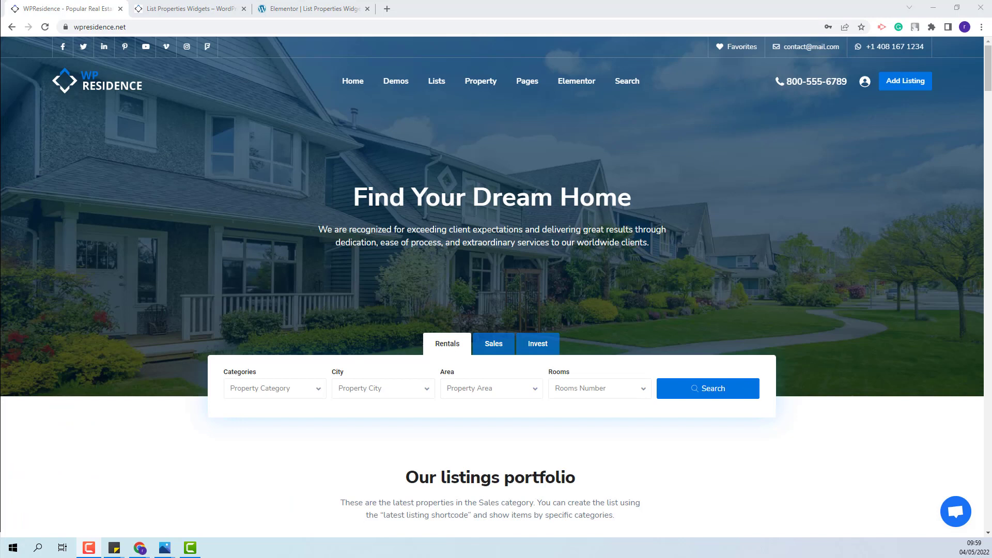